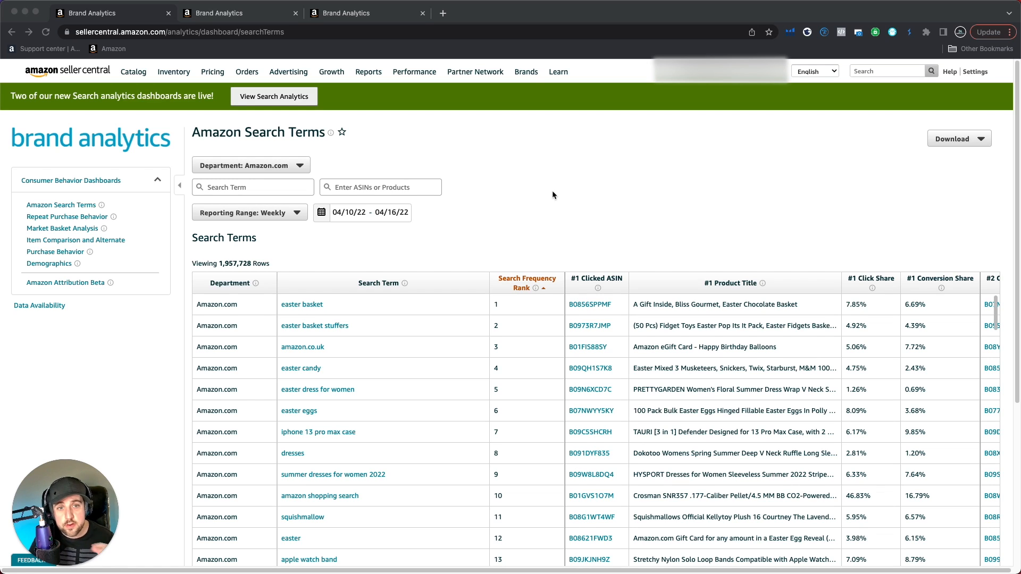
pyautogui.moveTo(533, 86)
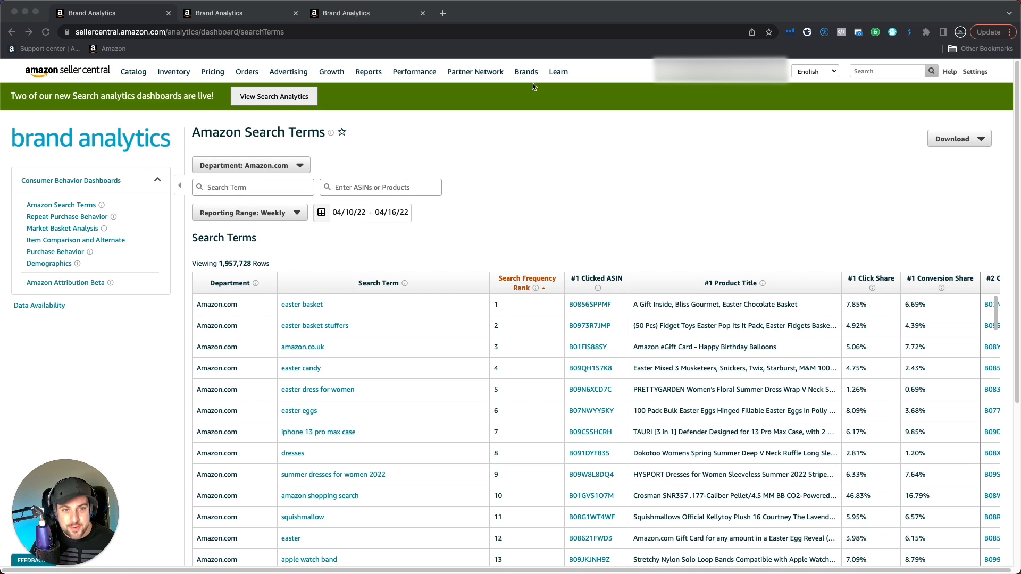
# Open the Search Query Performance dashboard from the brand tools menu
pyautogui.click(525, 71)
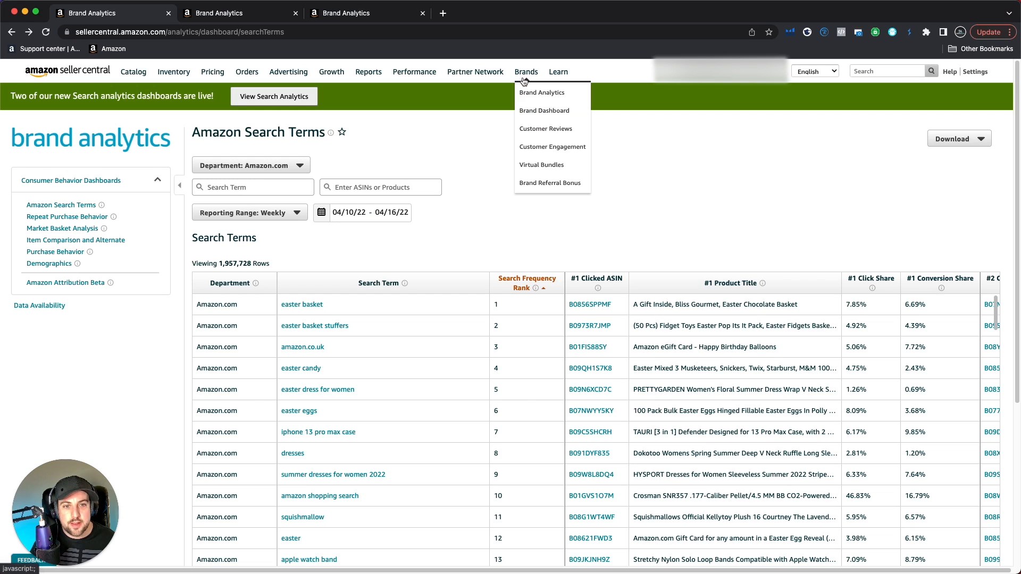
pyautogui.moveTo(541, 91)
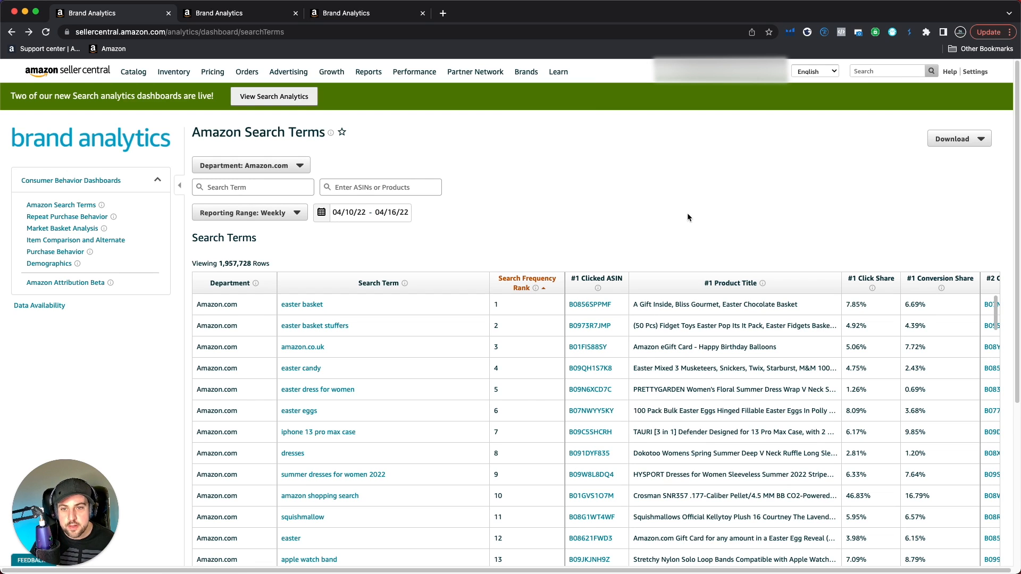
pyautogui.moveTo(301, 150)
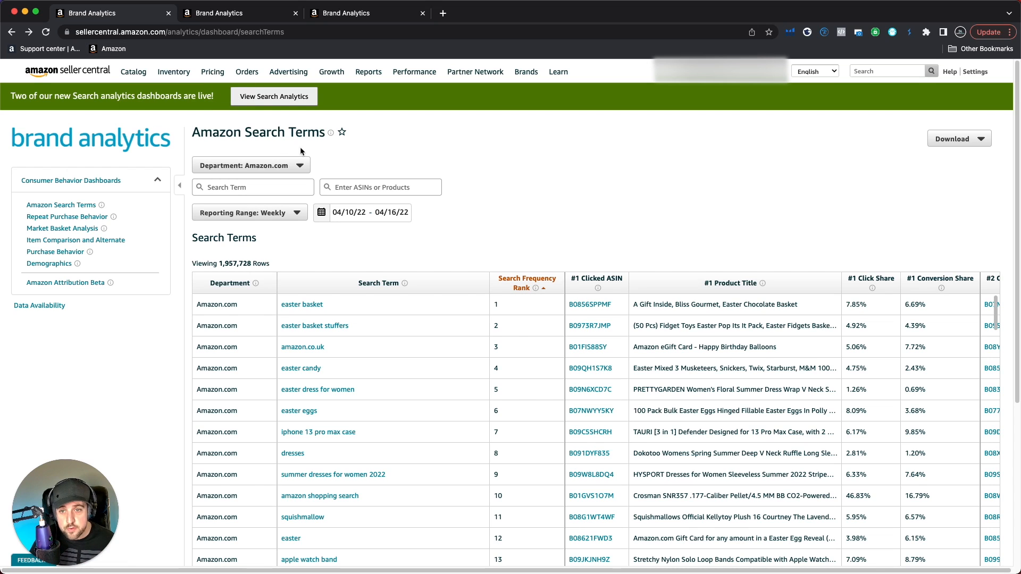
pyautogui.moveTo(312, 133)
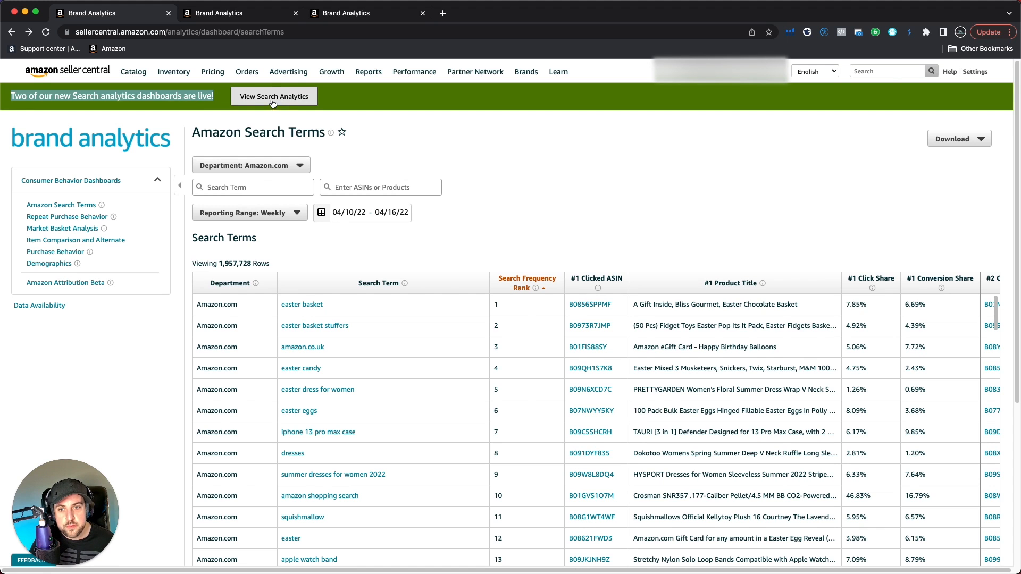
pyautogui.click(273, 97)
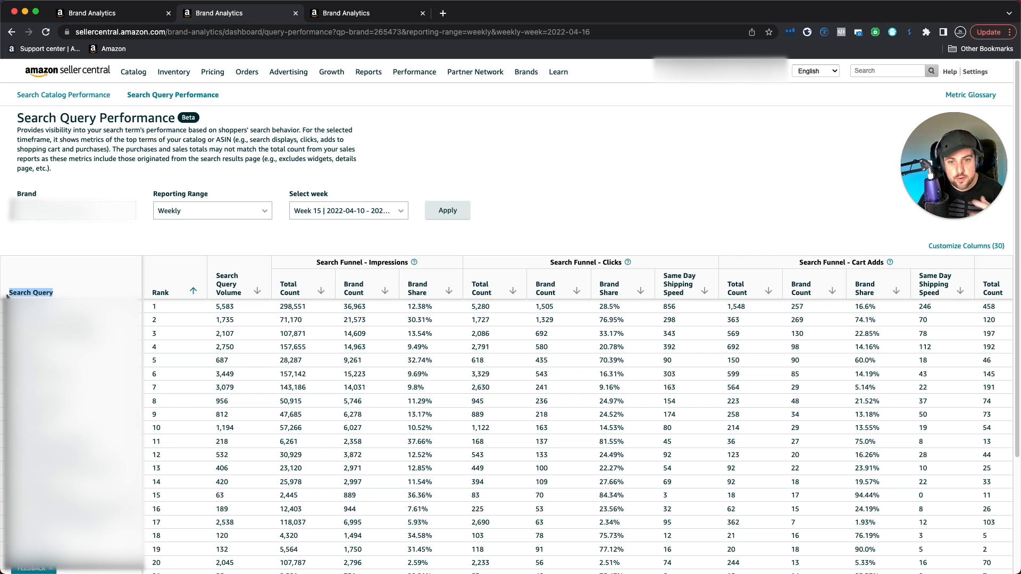
pyautogui.moveTo(67, 251)
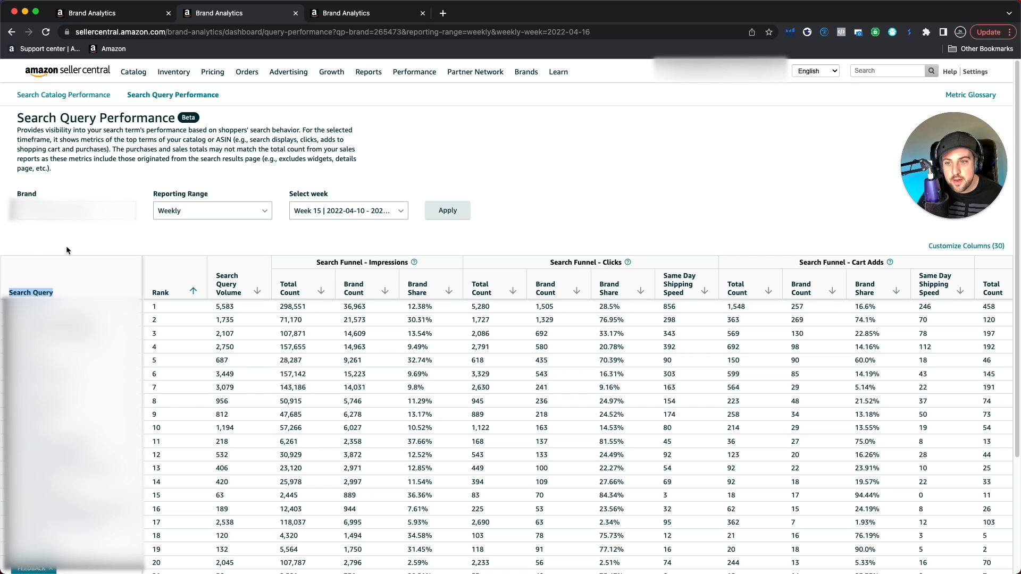
pyautogui.moveTo(143, 239)
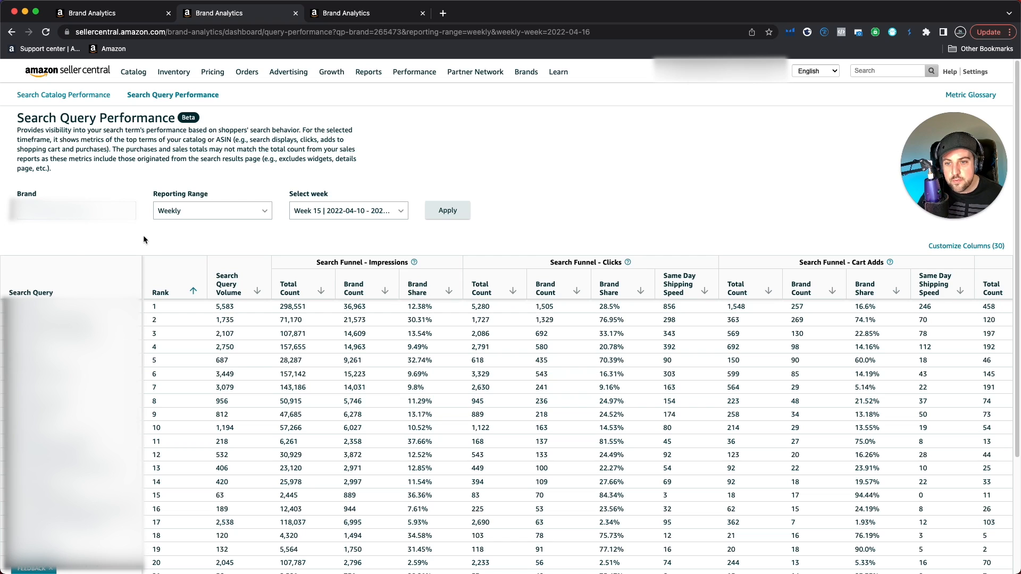
pyautogui.moveTo(40, 197)
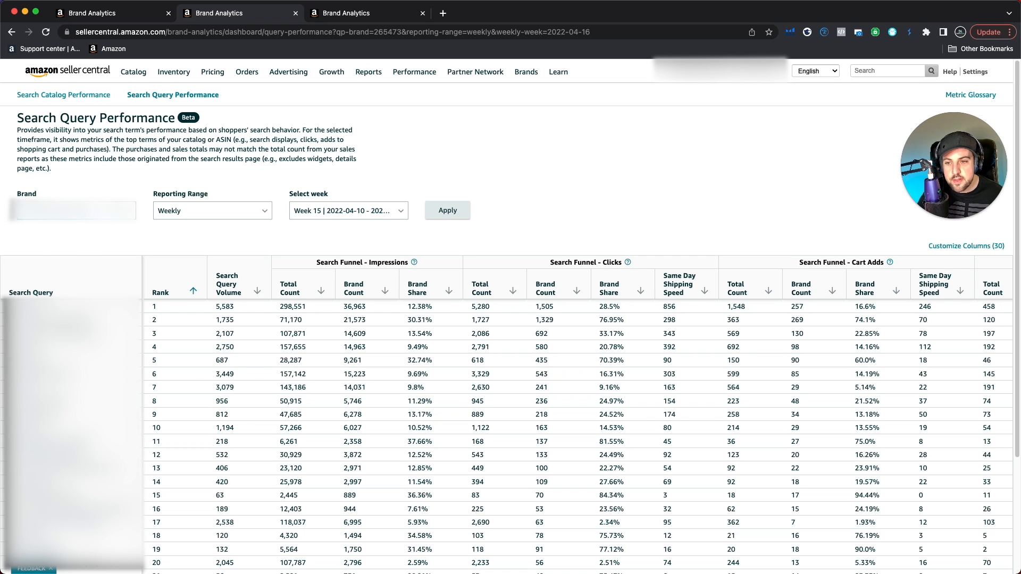
pyautogui.moveTo(150, 167)
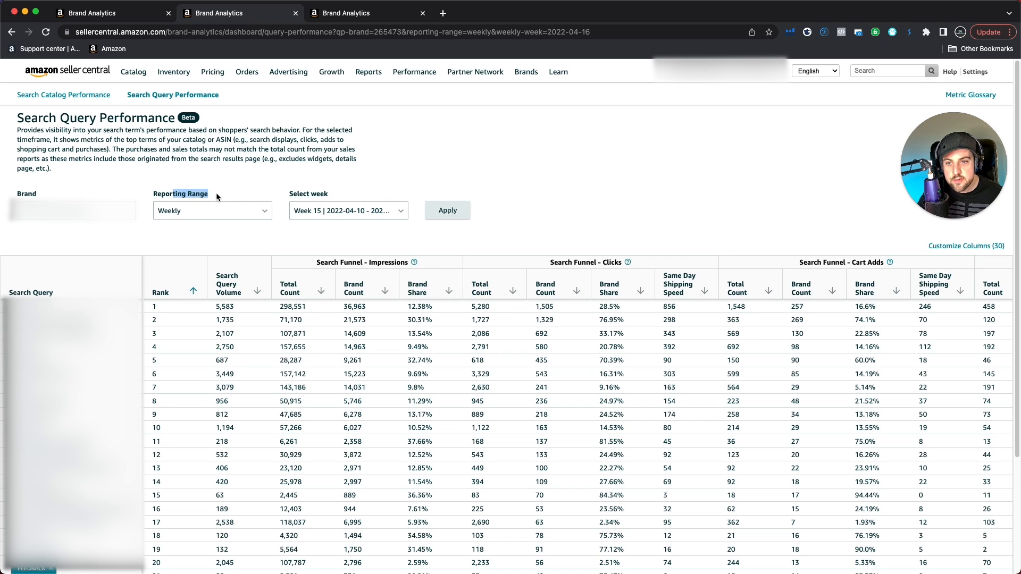
# Set the reporting range to Monthly for February 2022
pyautogui.click(212, 210)
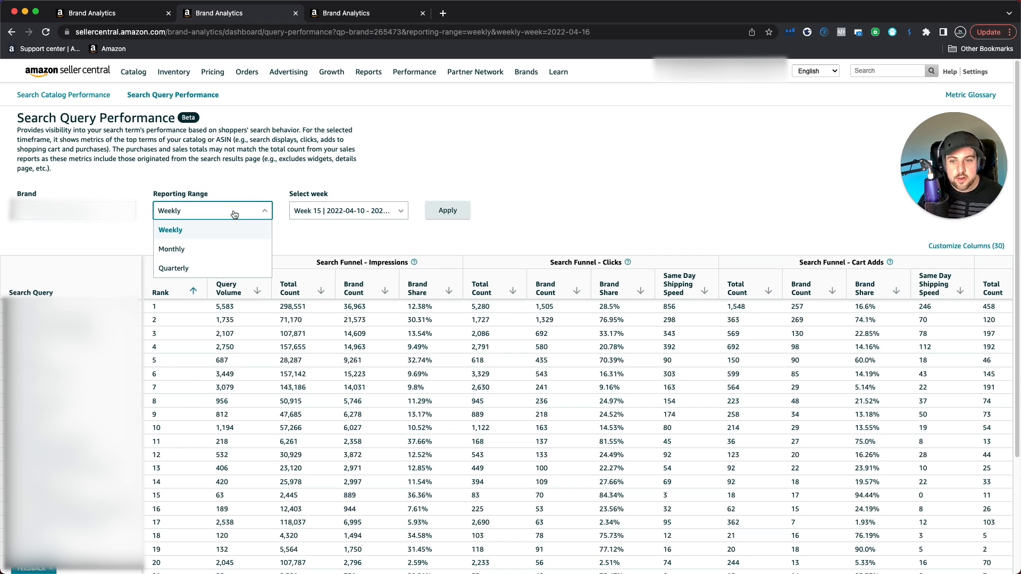
pyautogui.moveTo(215, 248)
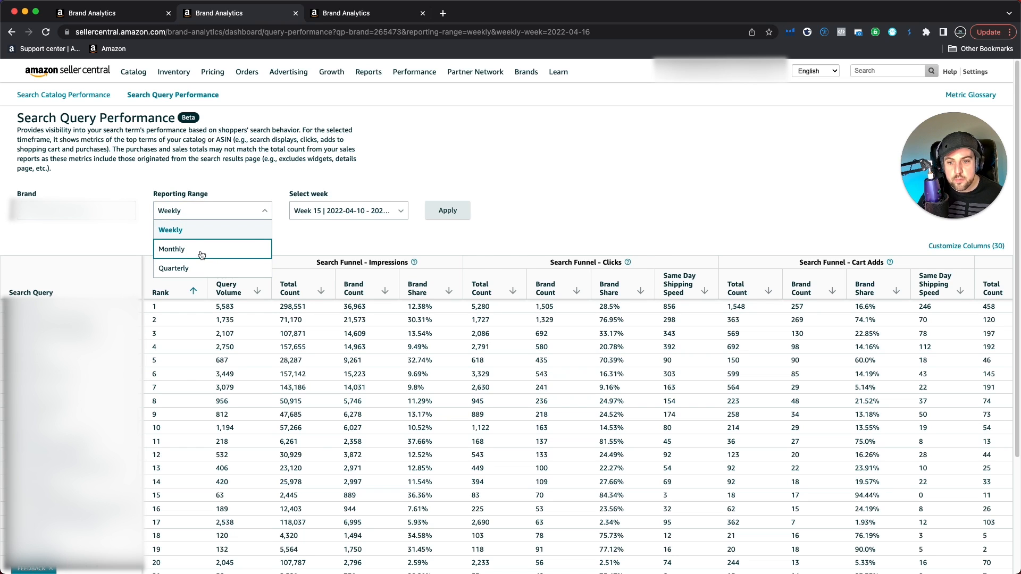
pyautogui.click(172, 249)
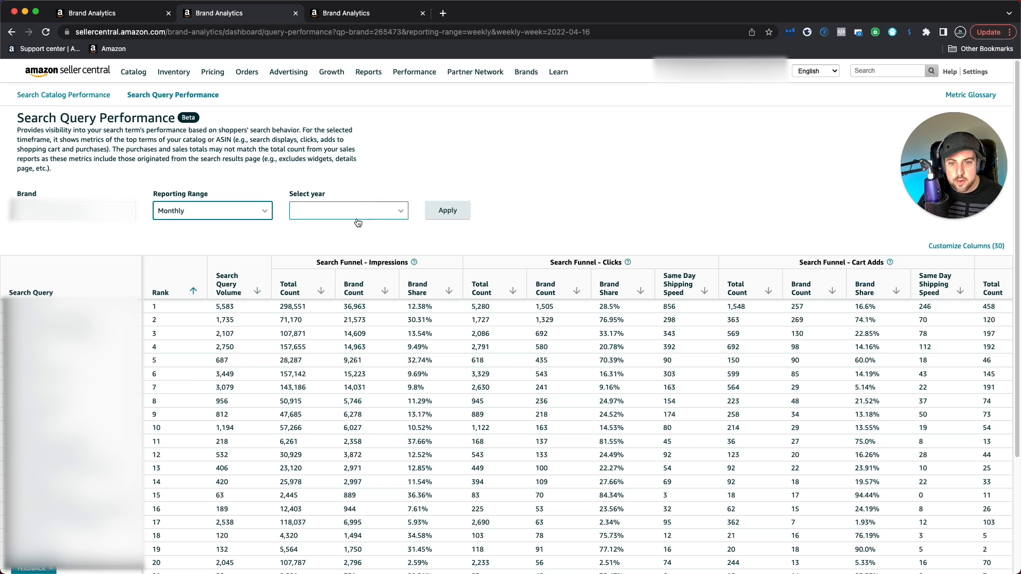
pyautogui.click(346, 211)
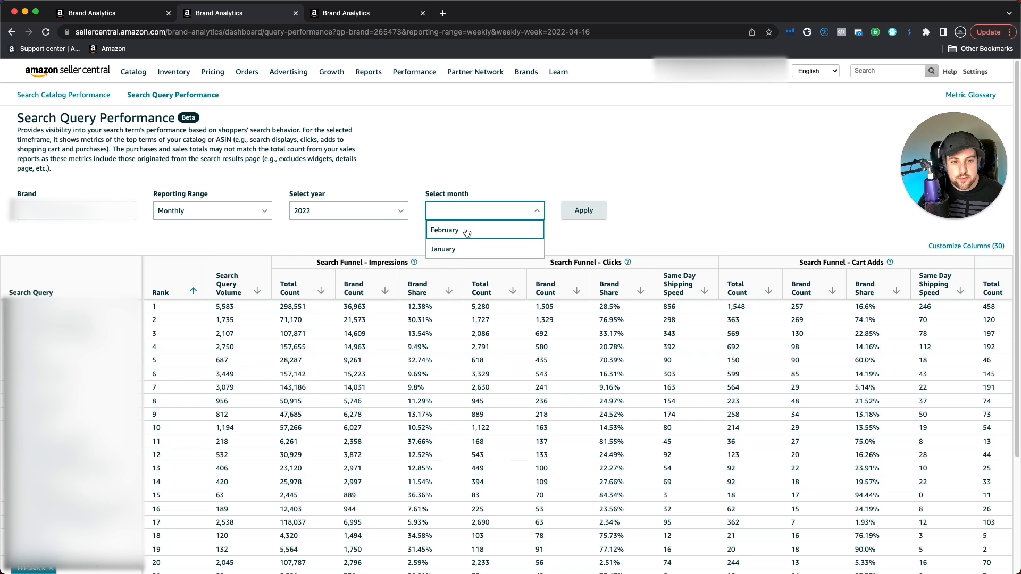
pyautogui.moveTo(126, 104)
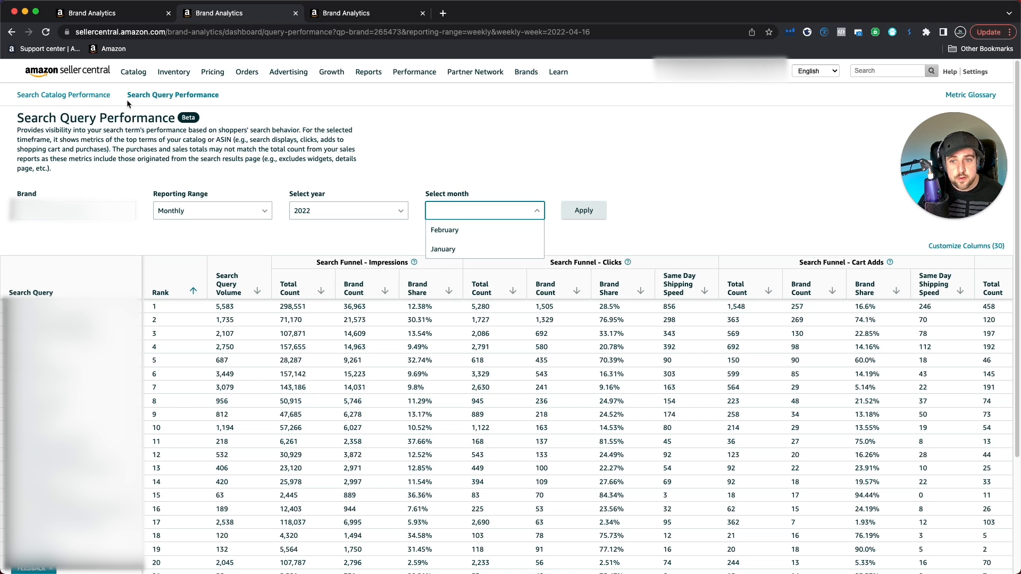
pyautogui.moveTo(352, 143)
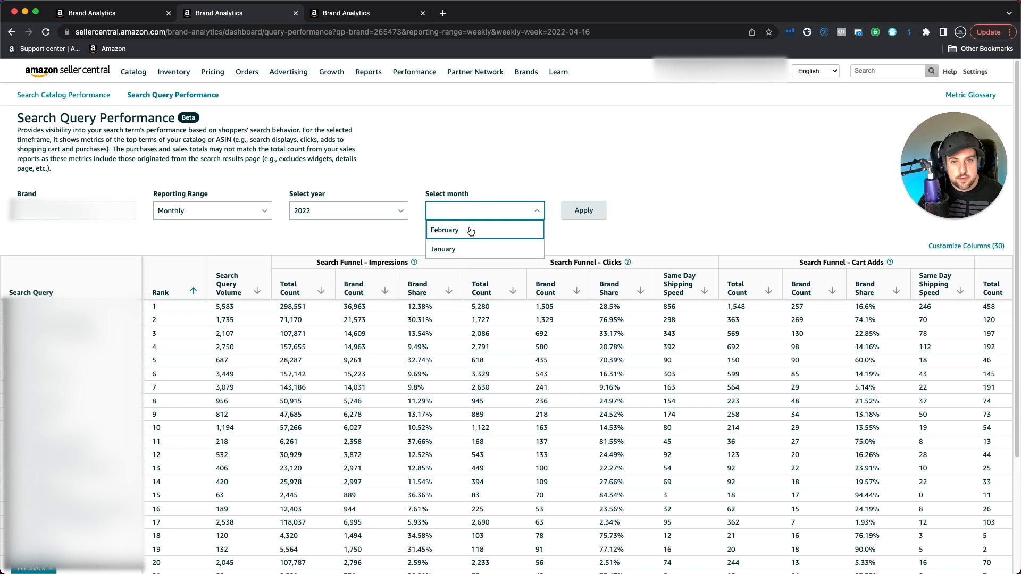
pyautogui.click(444, 230)
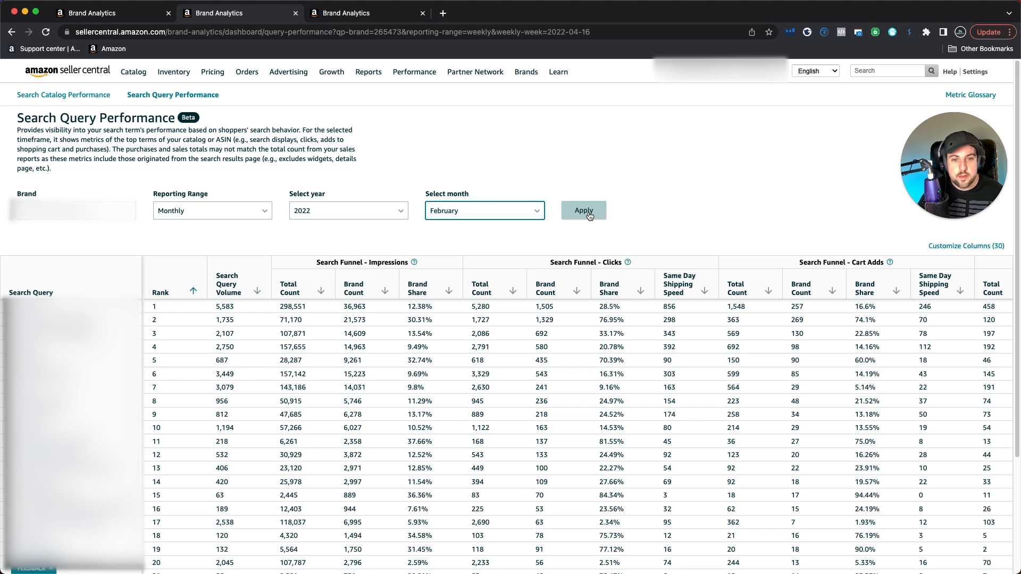
# Apply the filters to load the February 2022 monthly search funnel figures
pyautogui.click(582, 209)
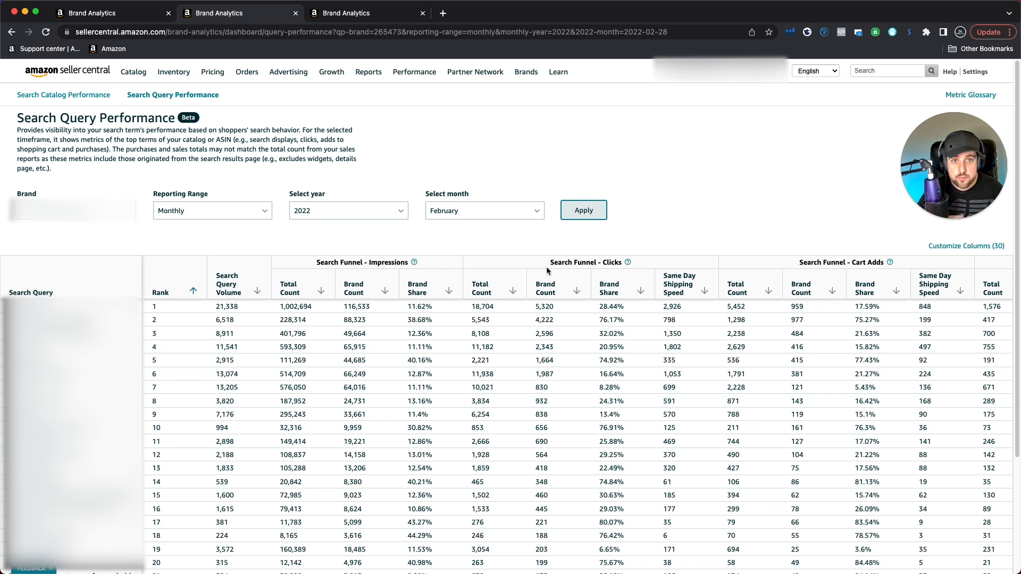
pyautogui.moveTo(478, 240)
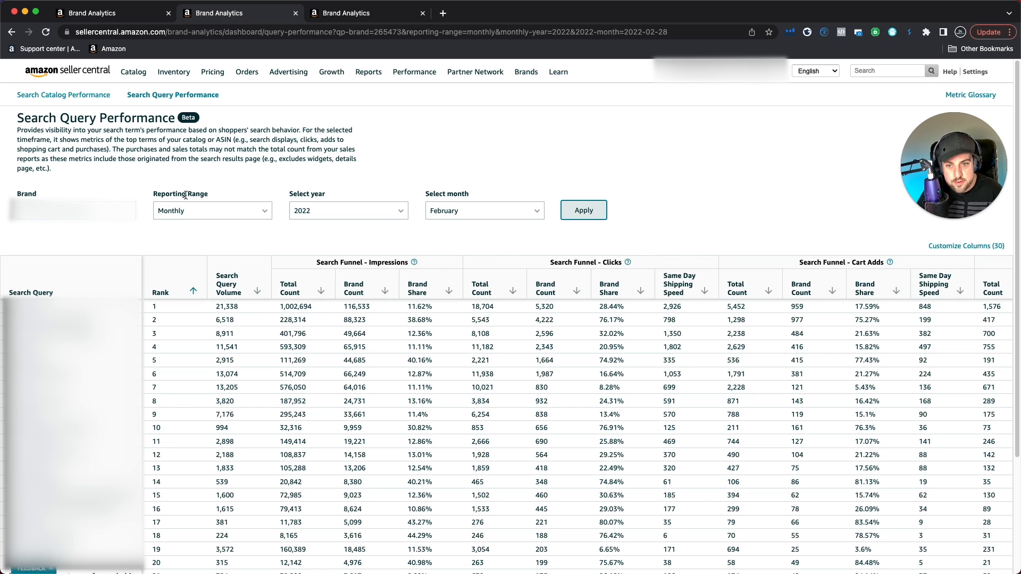
pyautogui.moveTo(196, 227)
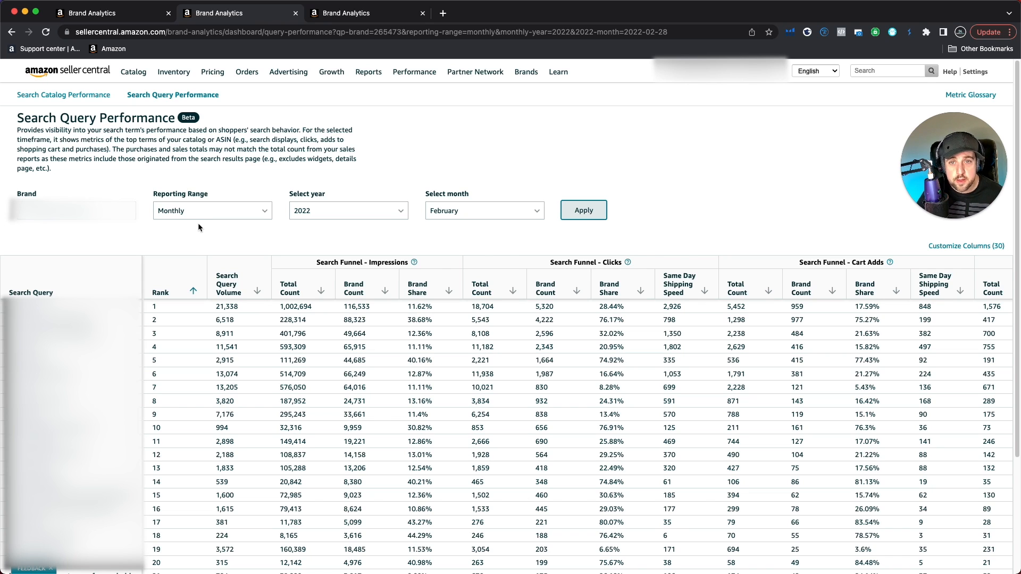
pyautogui.moveTo(192, 219)
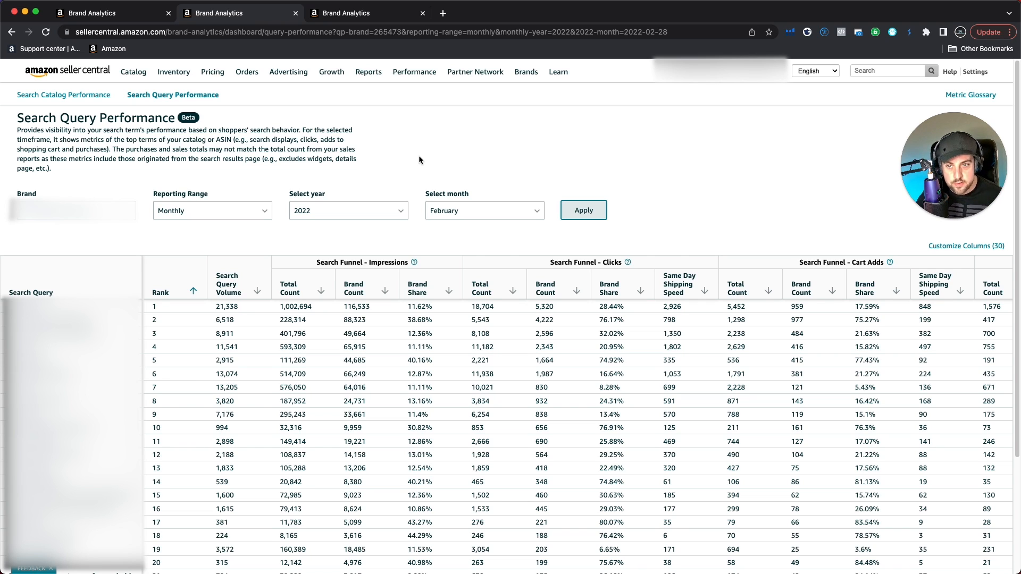
pyautogui.moveTo(89, 265)
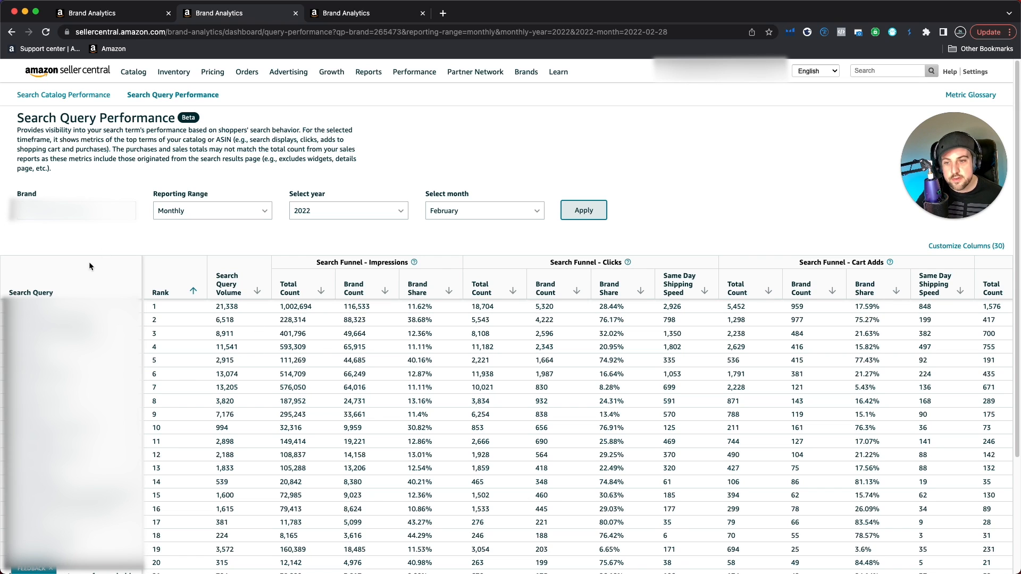
pyautogui.moveTo(129, 279)
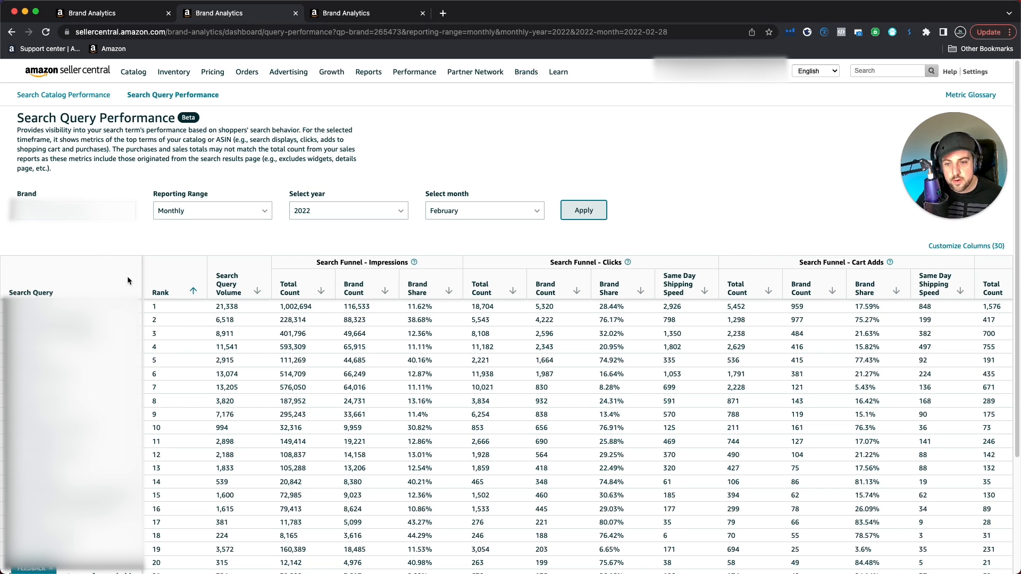
pyautogui.moveTo(123, 292)
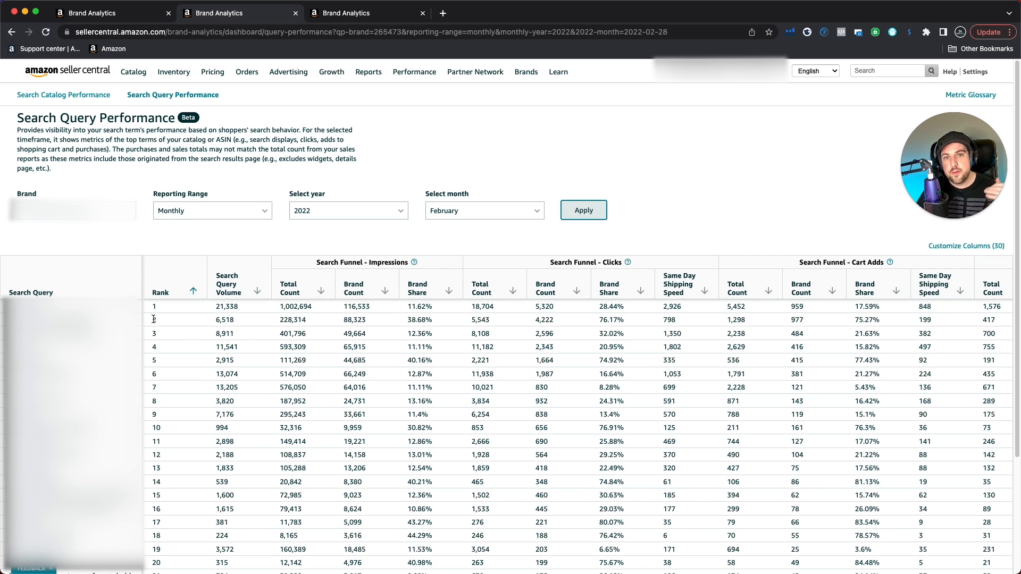
pyautogui.moveTo(156, 356)
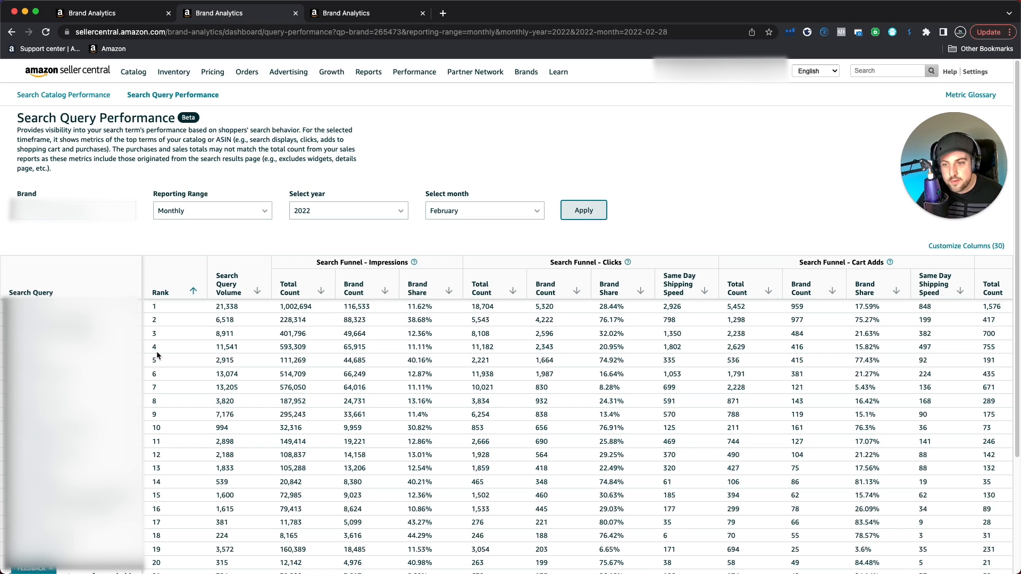
pyautogui.moveTo(182, 357)
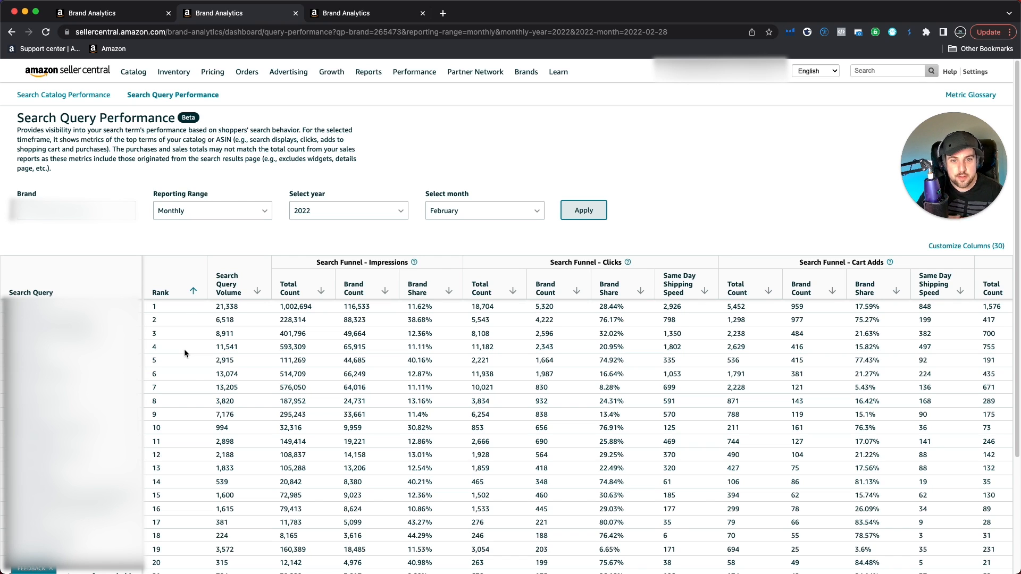
pyautogui.moveTo(254, 297)
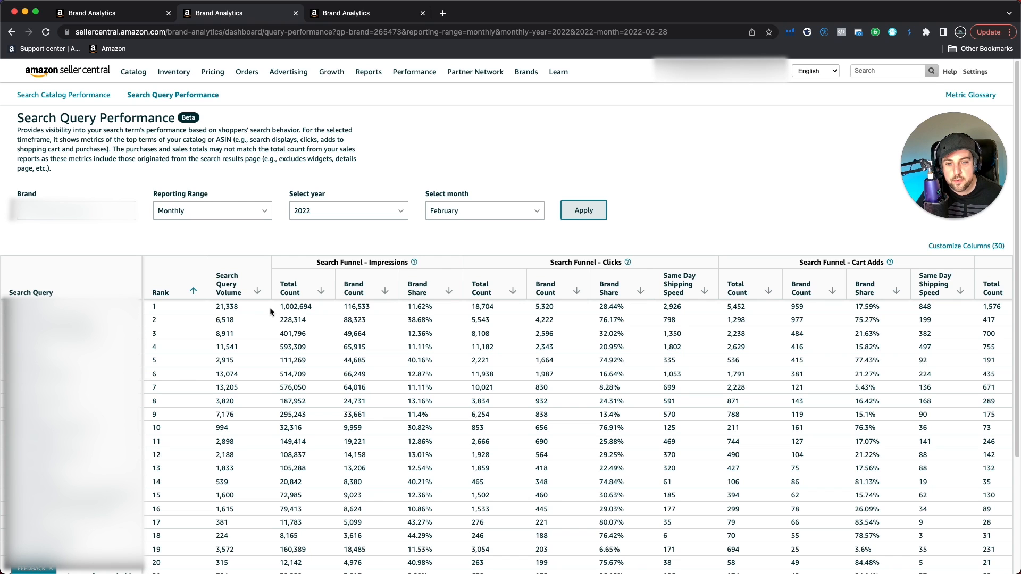
pyautogui.moveTo(465, 253)
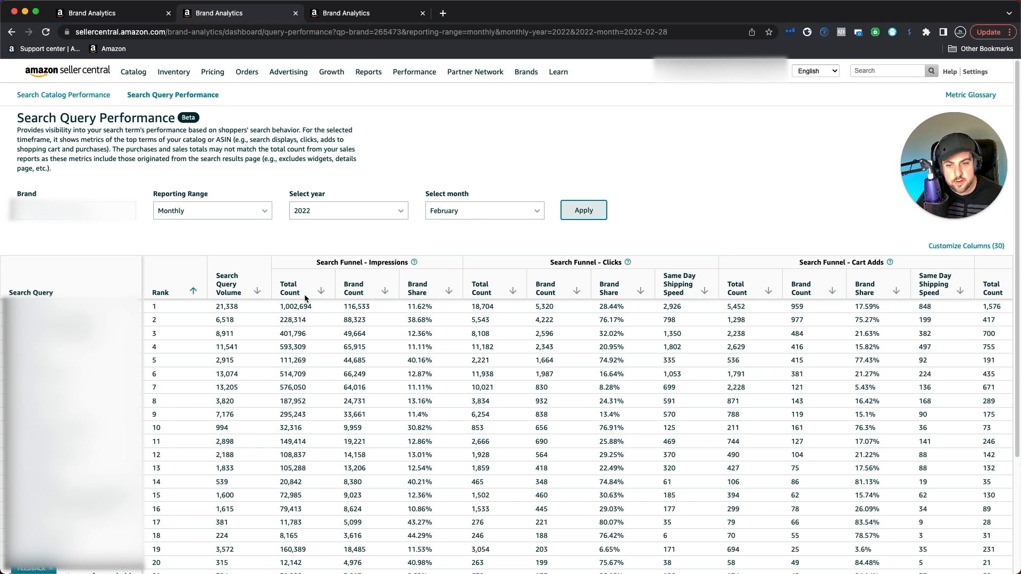
pyautogui.moveTo(380, 262)
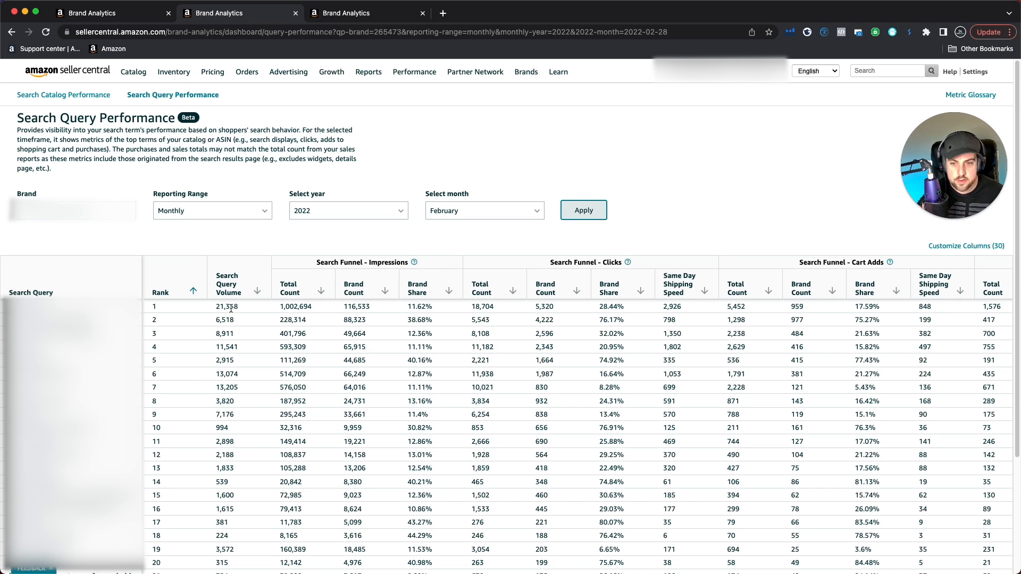
pyautogui.moveTo(314, 311)
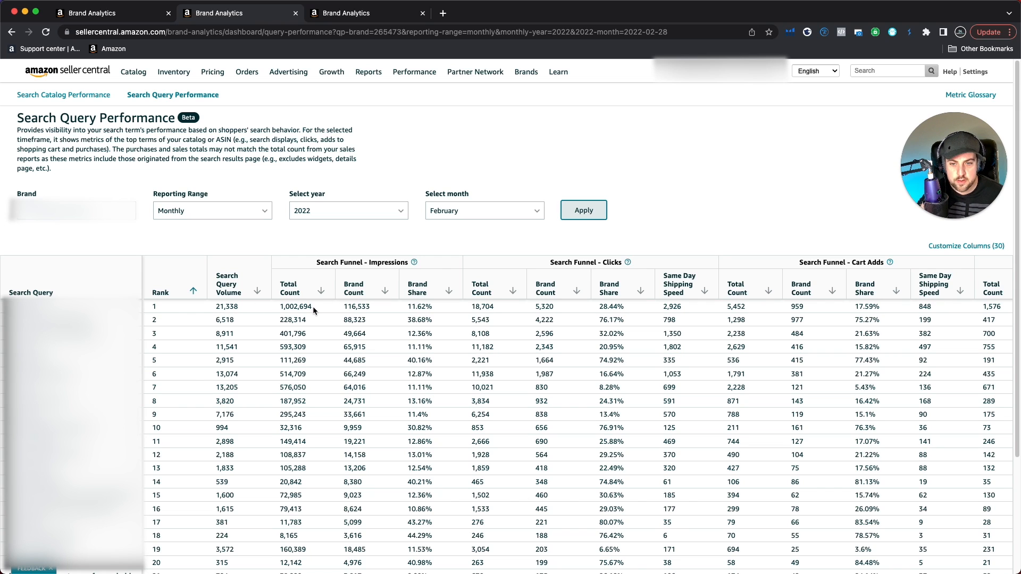
pyautogui.moveTo(311, 302)
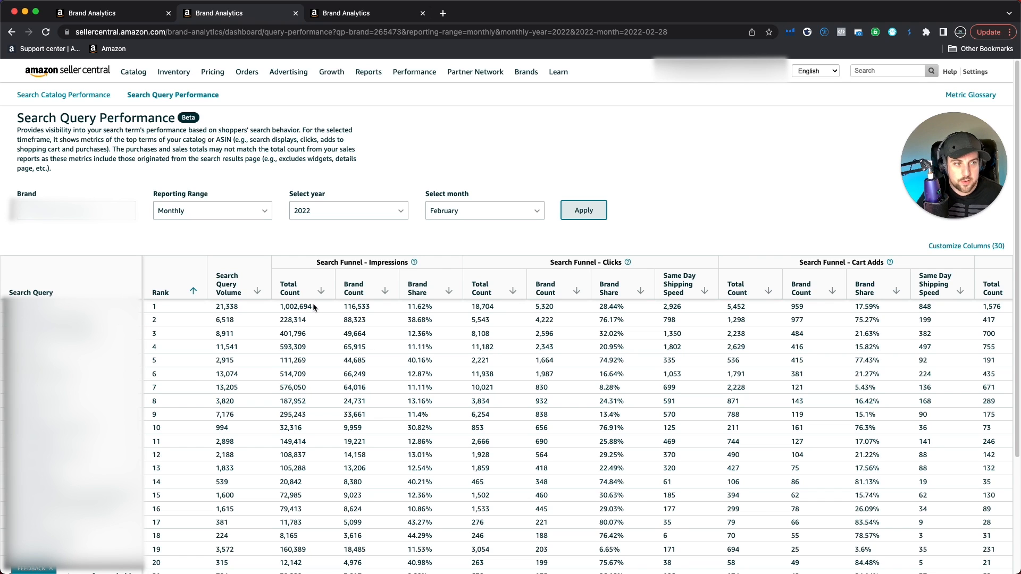
pyautogui.moveTo(321, 314)
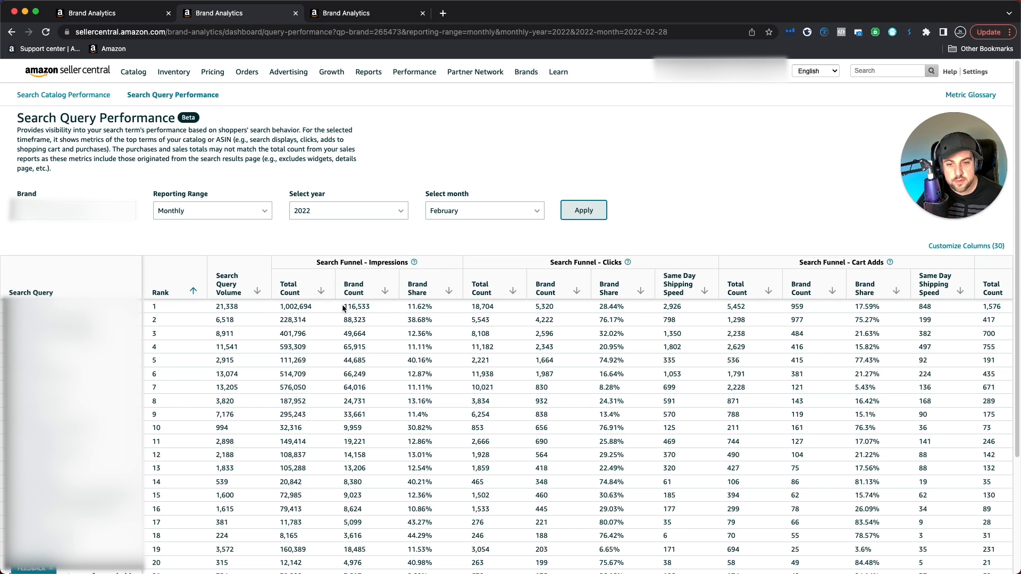
pyautogui.doubleClick(356, 306)
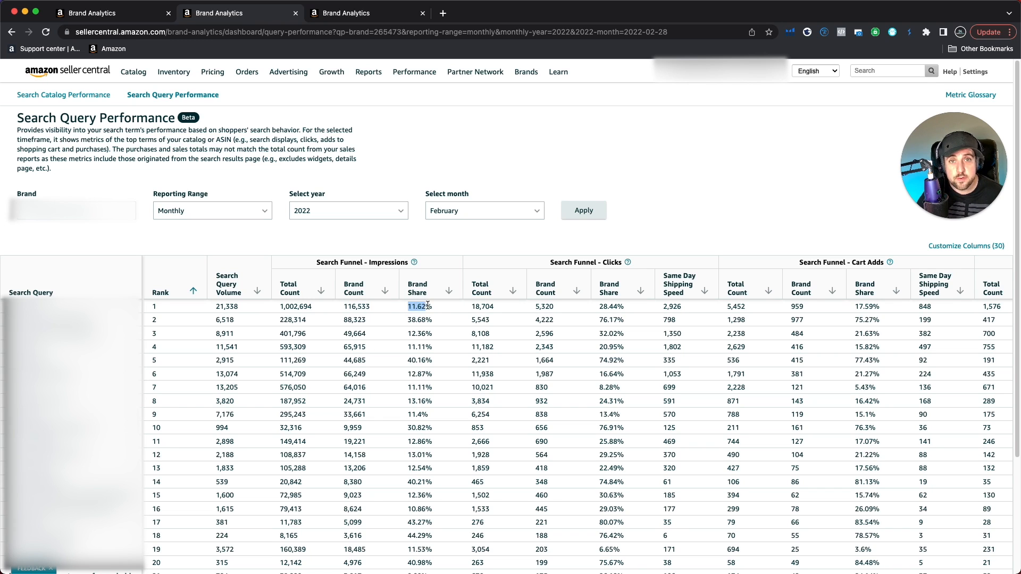
pyautogui.moveTo(564, 249)
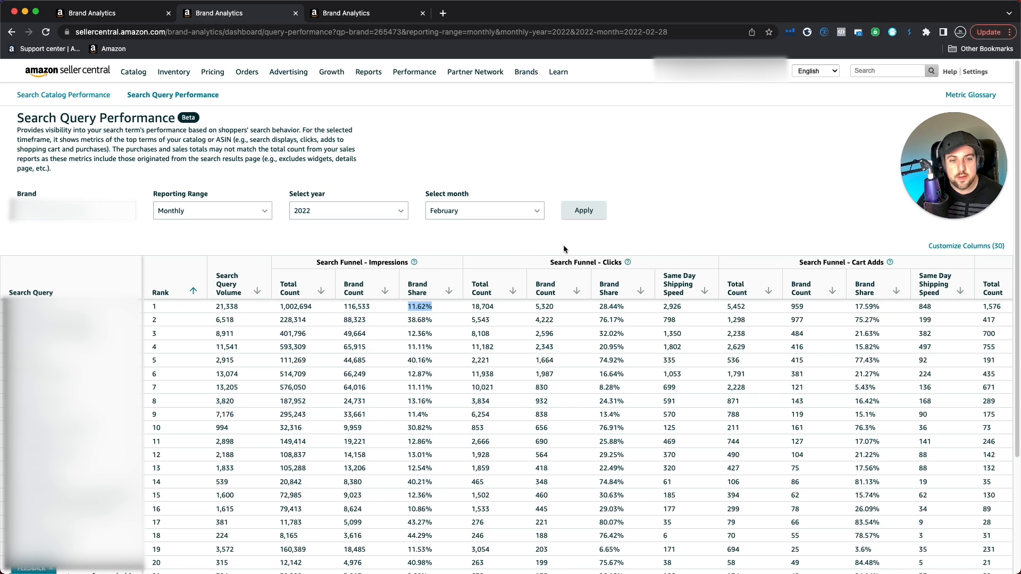
pyautogui.moveTo(888, 268)
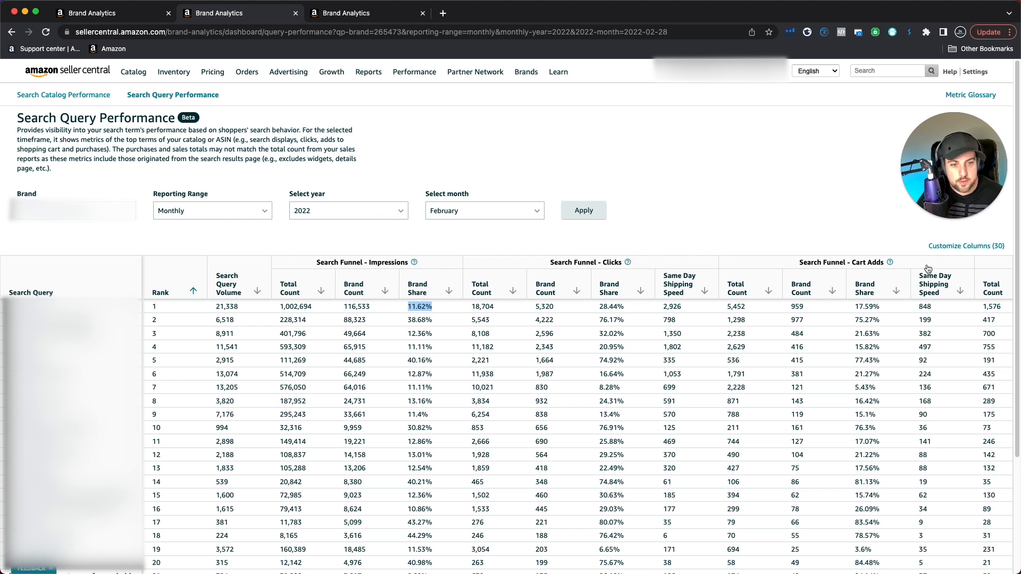
pyautogui.click(966, 245)
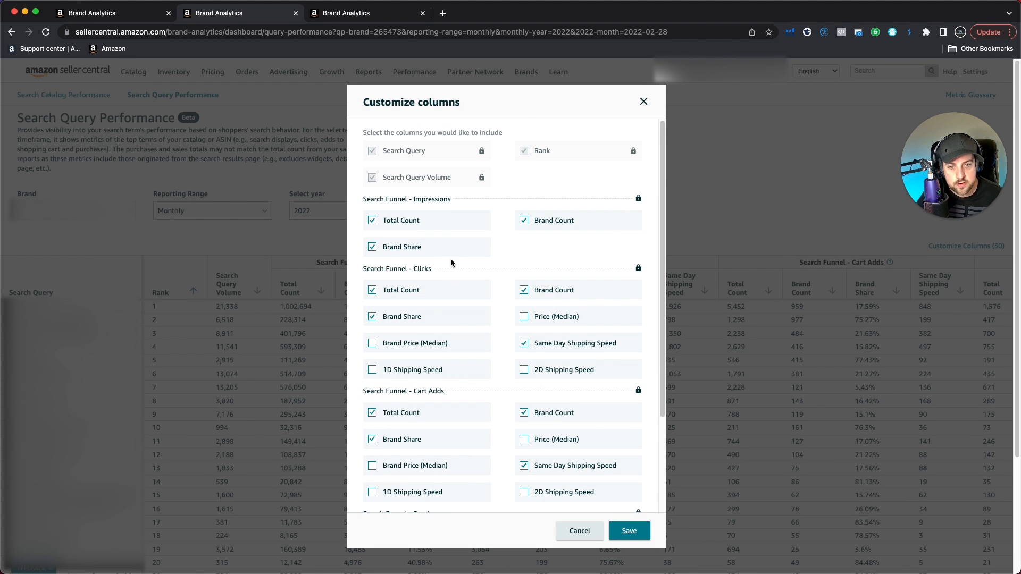
pyautogui.scroll(-3)
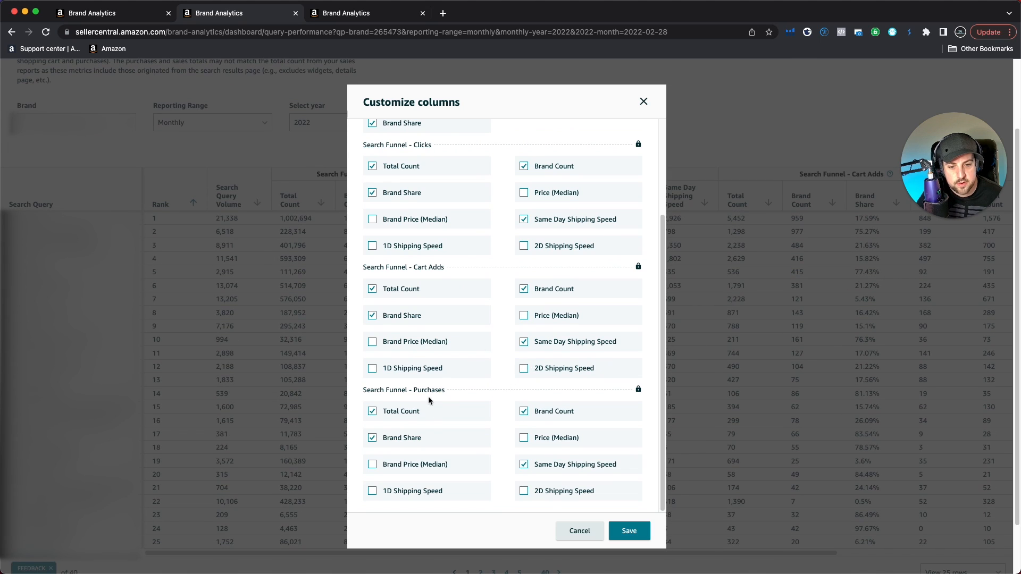
pyautogui.moveTo(551, 346)
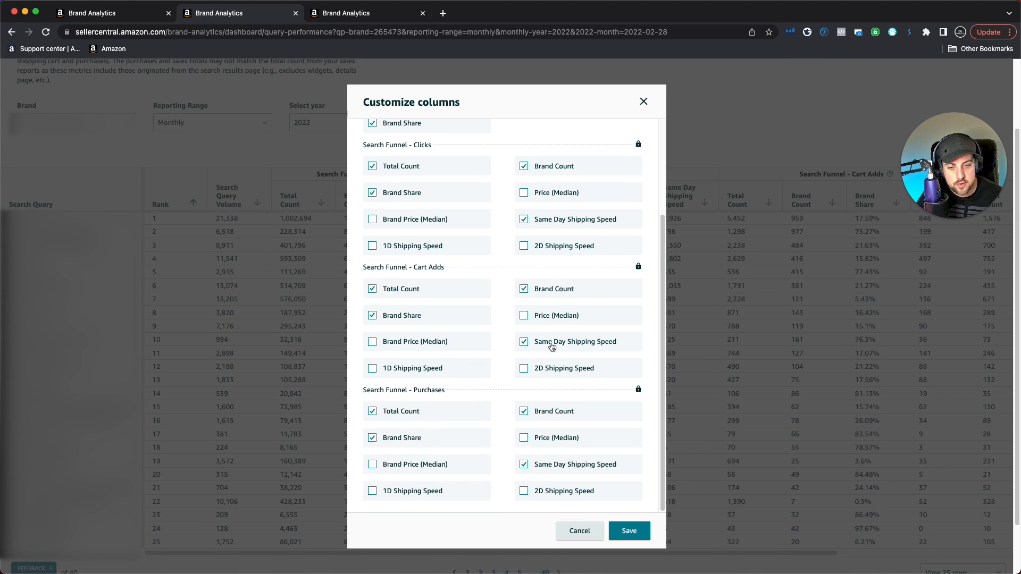
pyautogui.moveTo(597, 274)
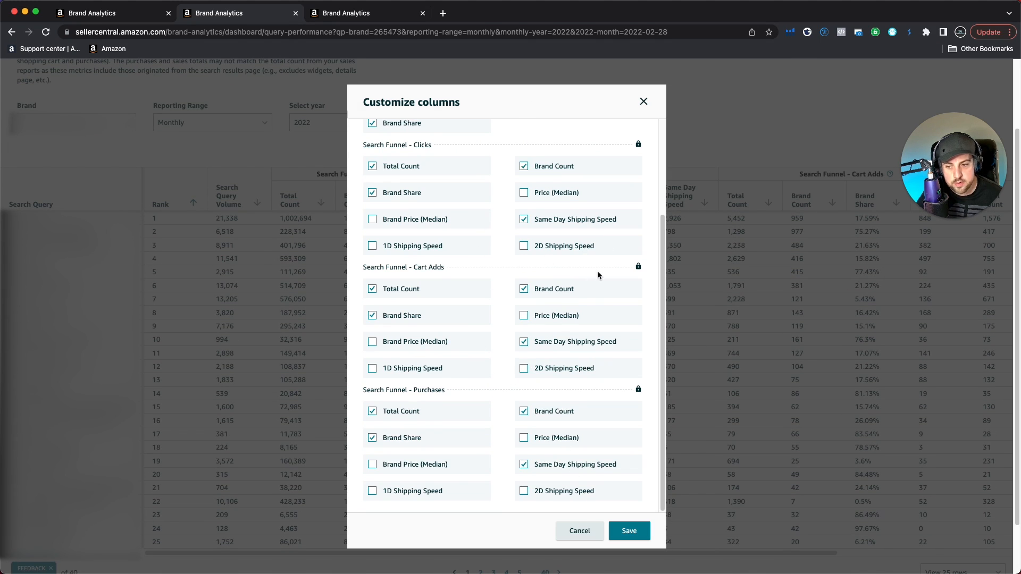
pyautogui.click(627, 530)
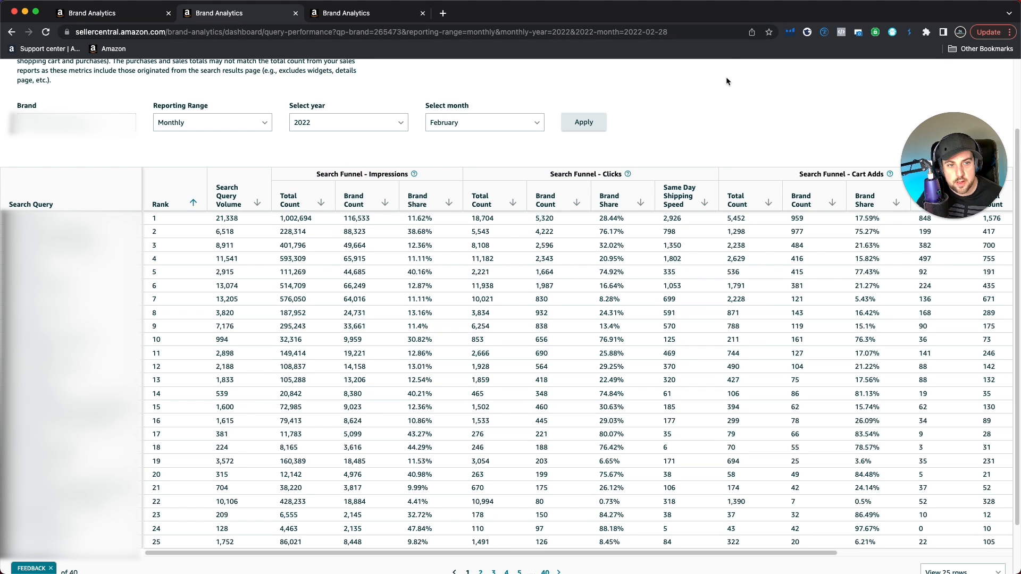
pyautogui.scroll(3)
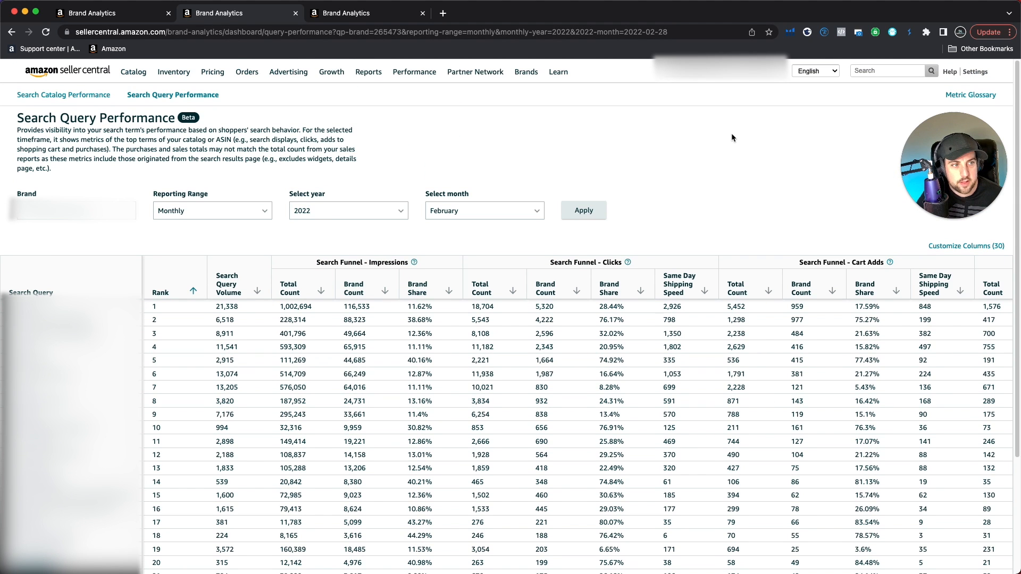
pyautogui.moveTo(969, 95)
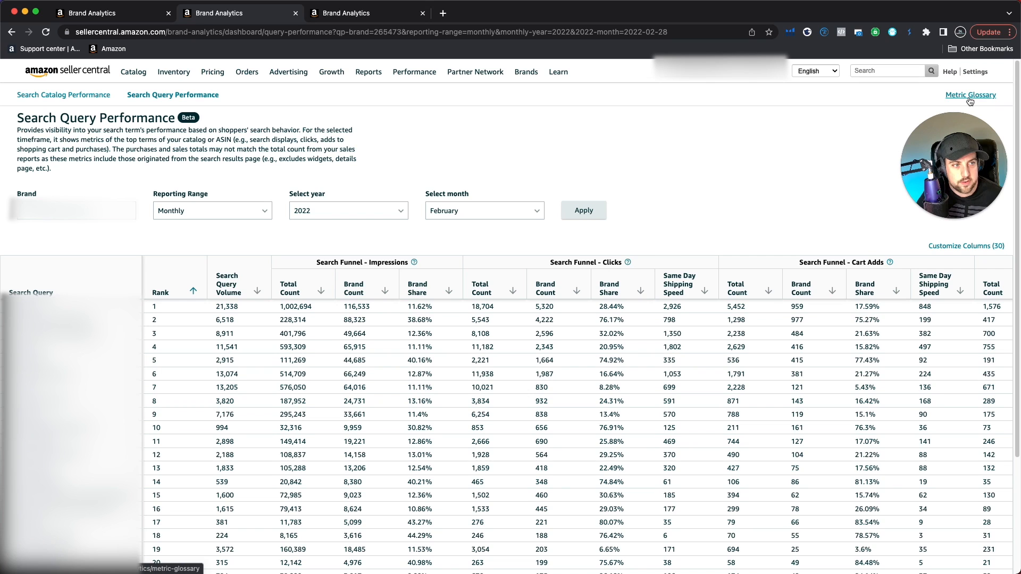
# Open the Metric Glossary with Search Query Performance metric definitions in a new tab
pyautogui.click(970, 95)
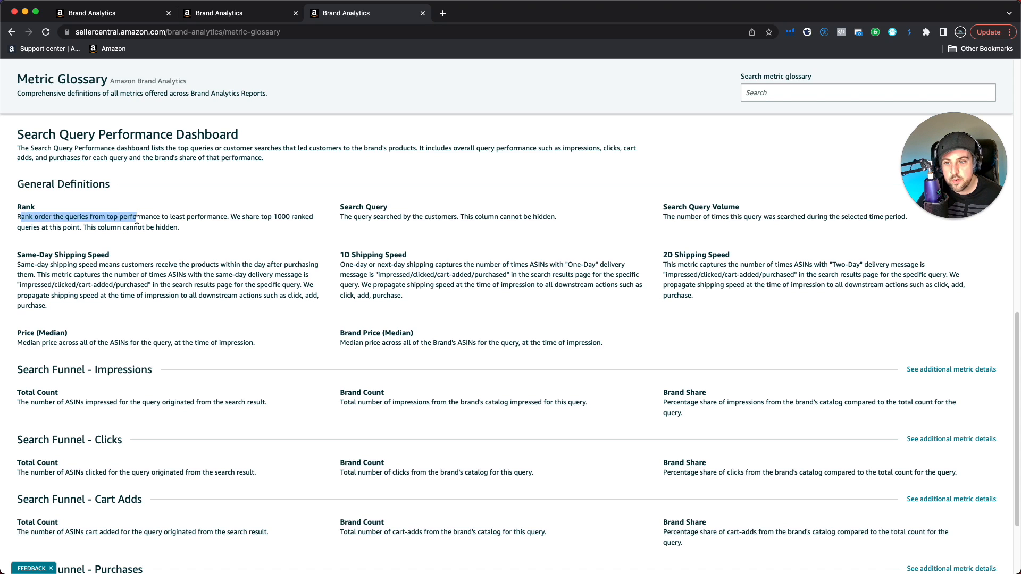
pyautogui.moveTo(208, 227)
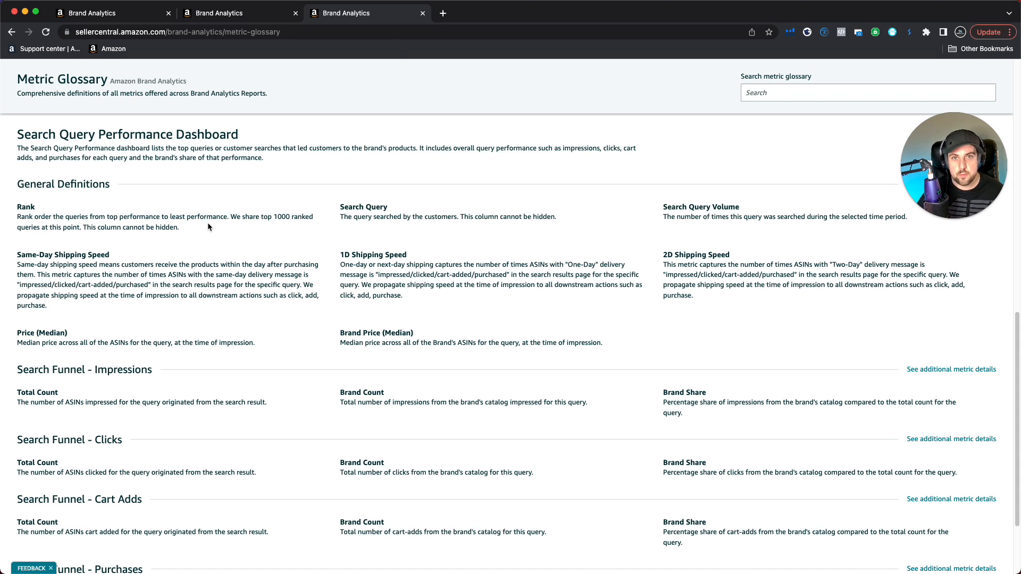
pyautogui.moveTo(247, 234)
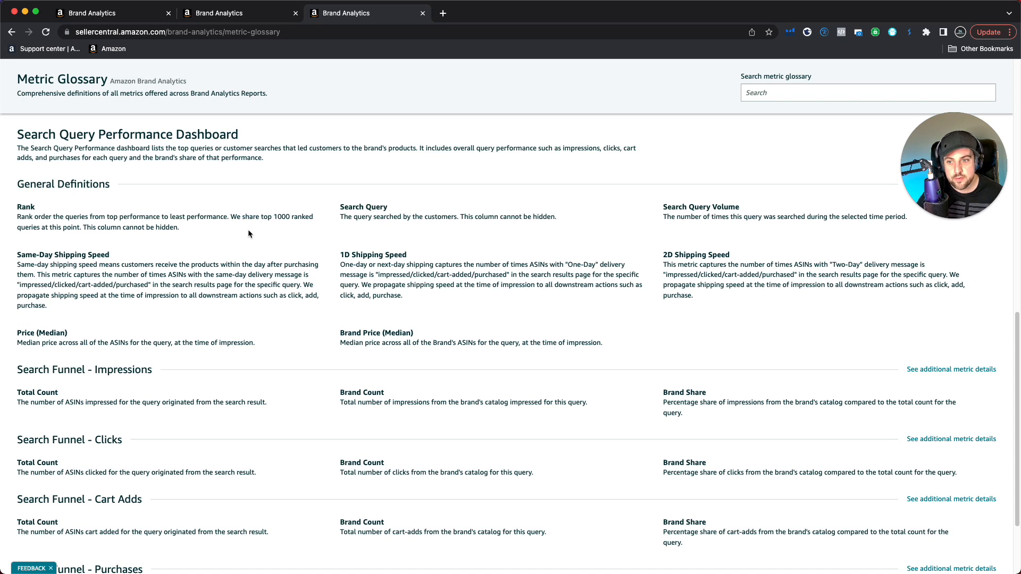
pyautogui.moveTo(155, 258)
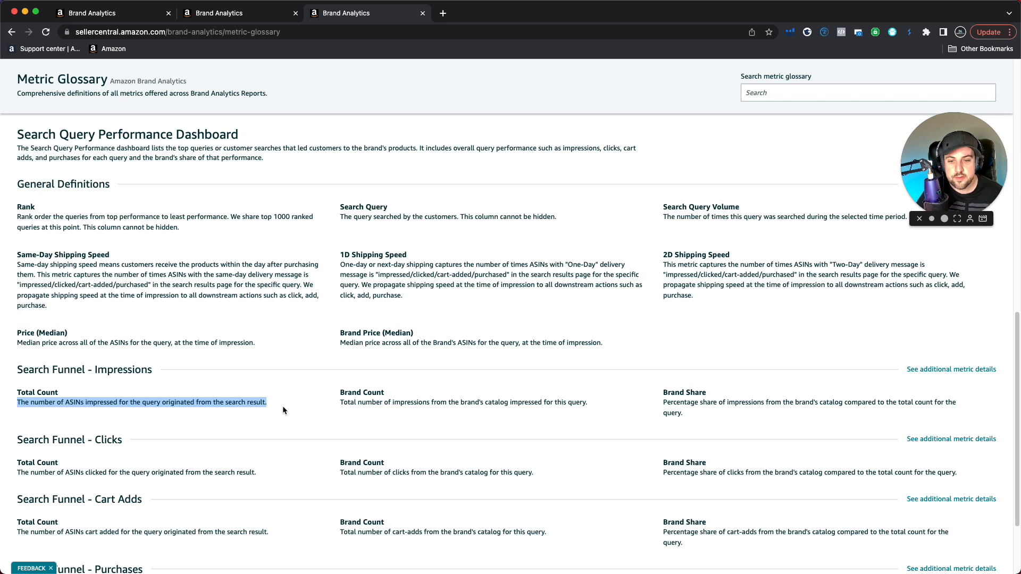
pyautogui.click(283, 408)
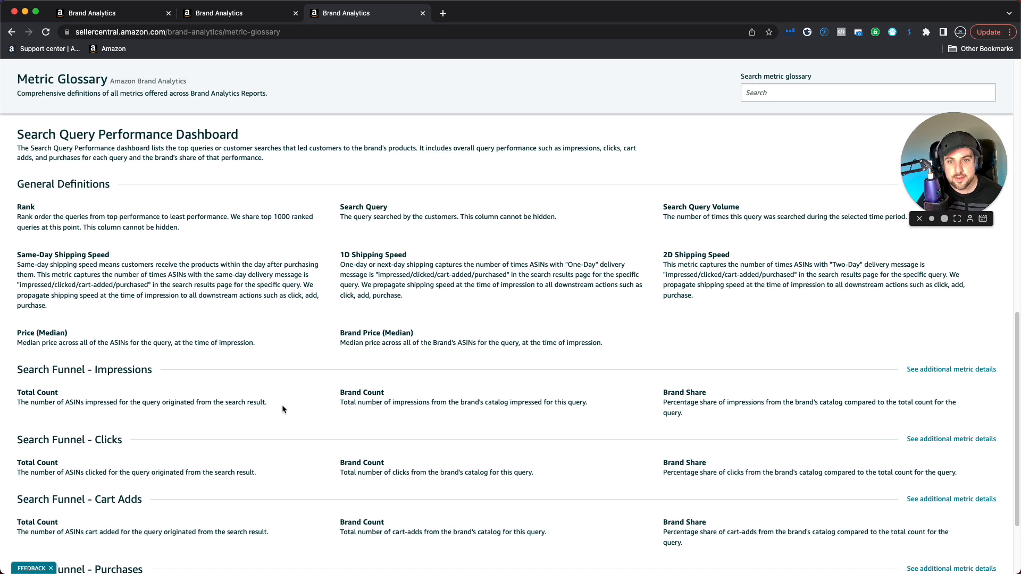
pyautogui.moveTo(662, 215)
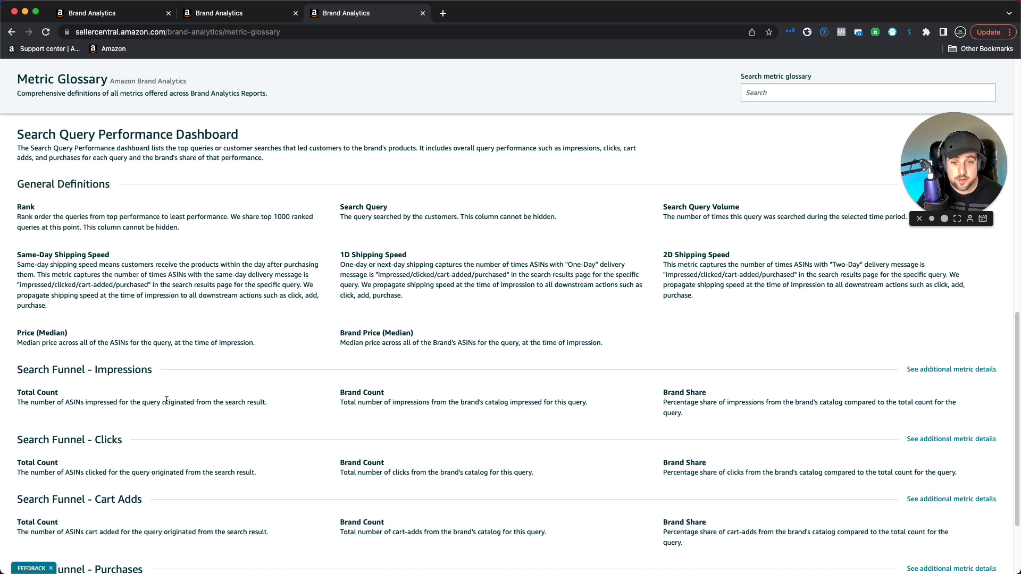
pyautogui.moveTo(169, 390)
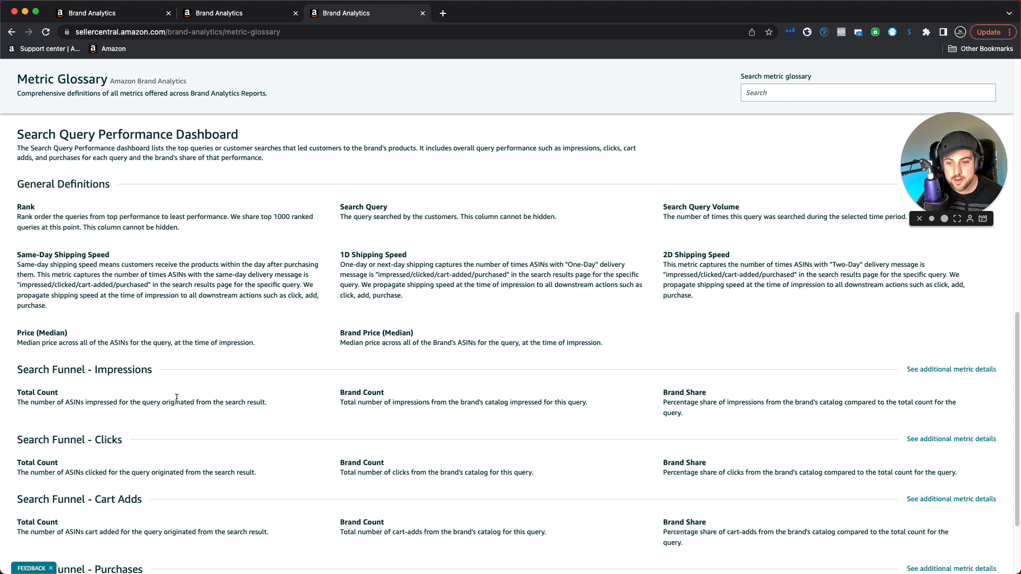
pyautogui.scroll(3)
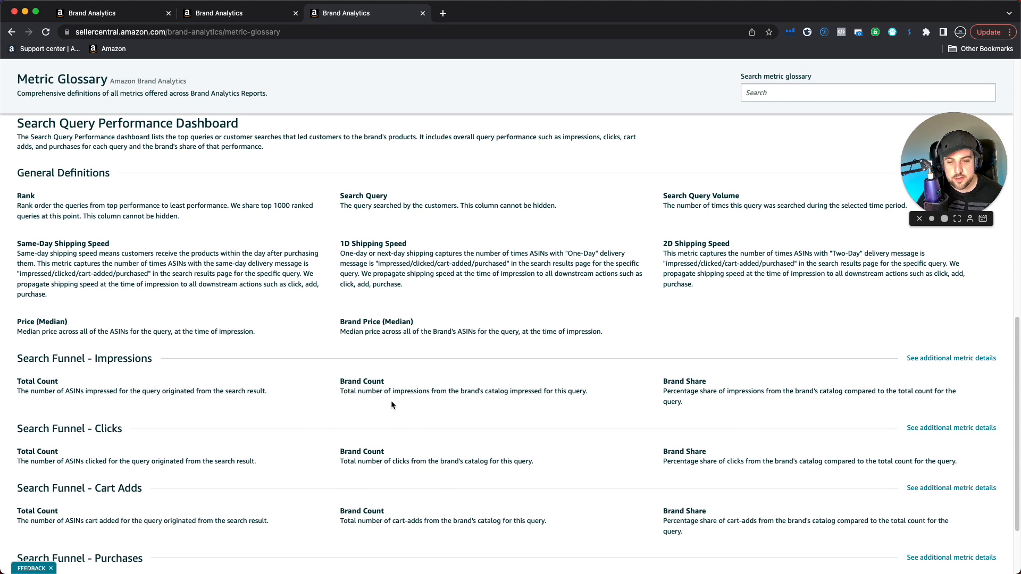
pyautogui.scroll(-3)
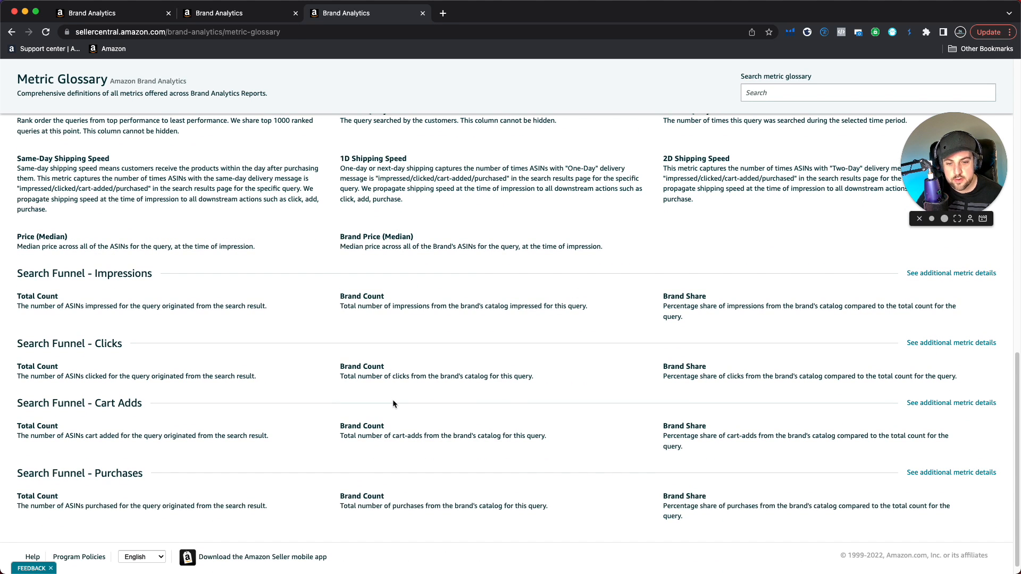
pyautogui.scroll(3)
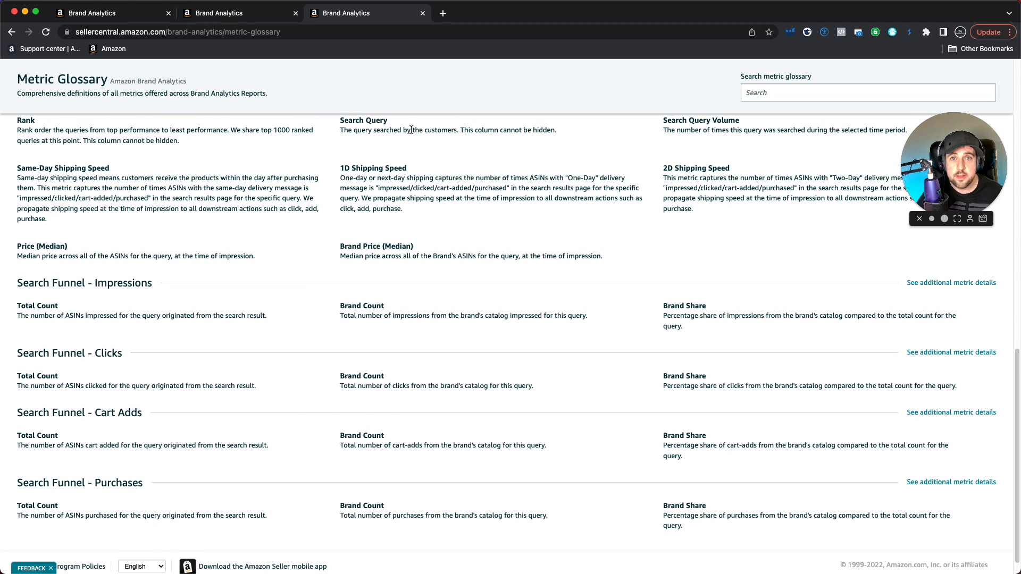
pyautogui.moveTo(399, 234)
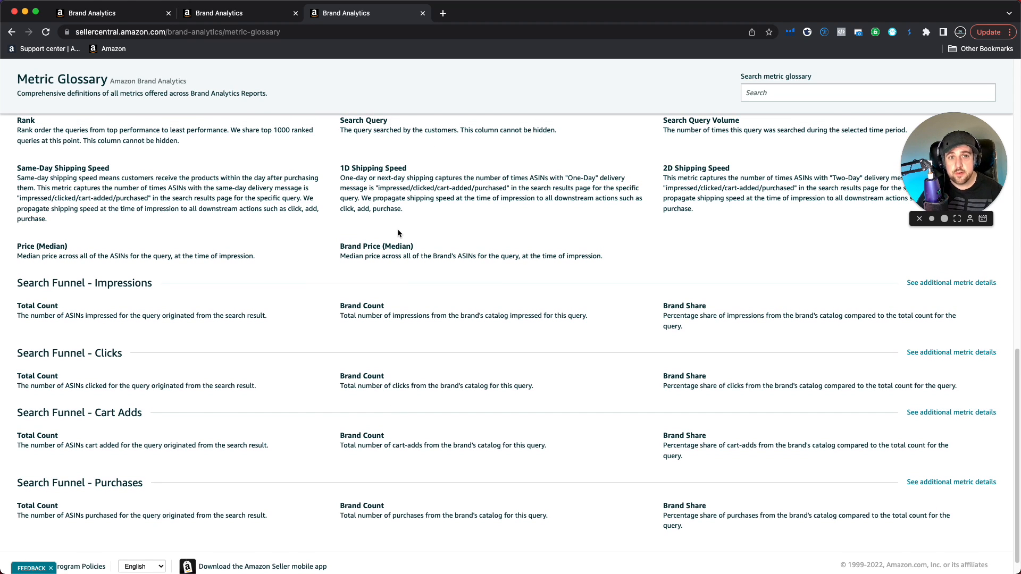